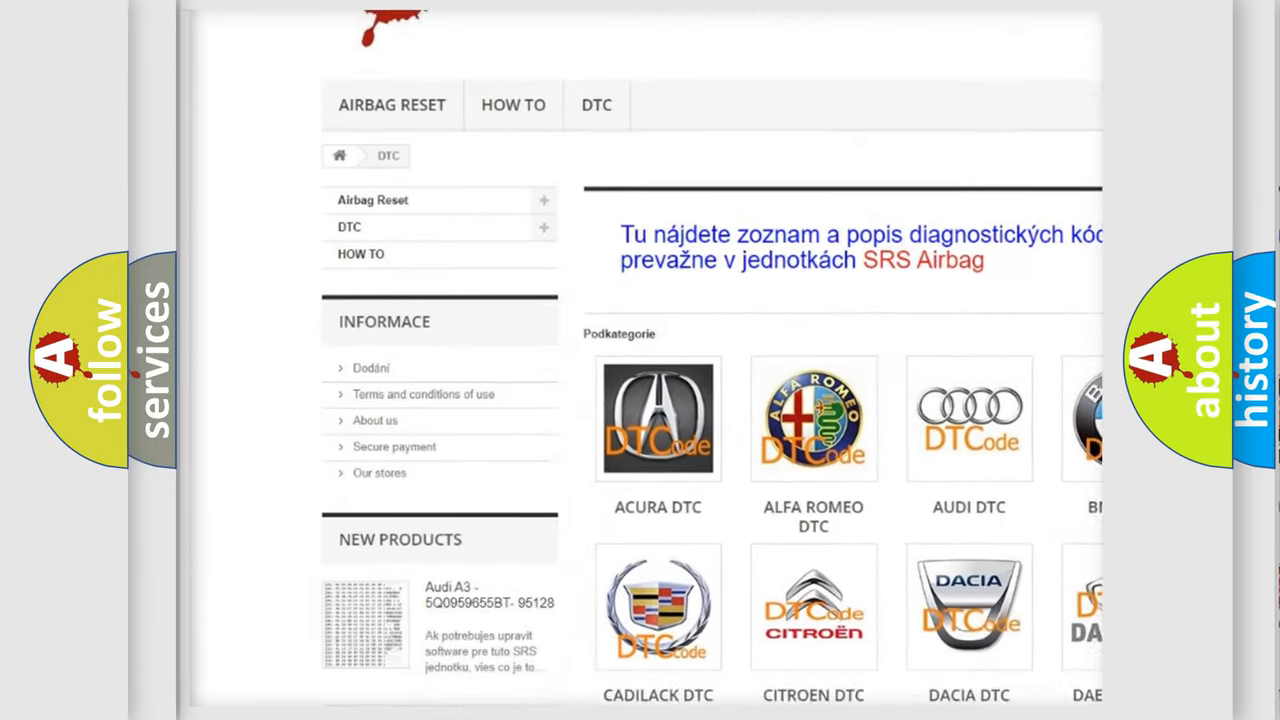
pyautogui.scroll(-3)
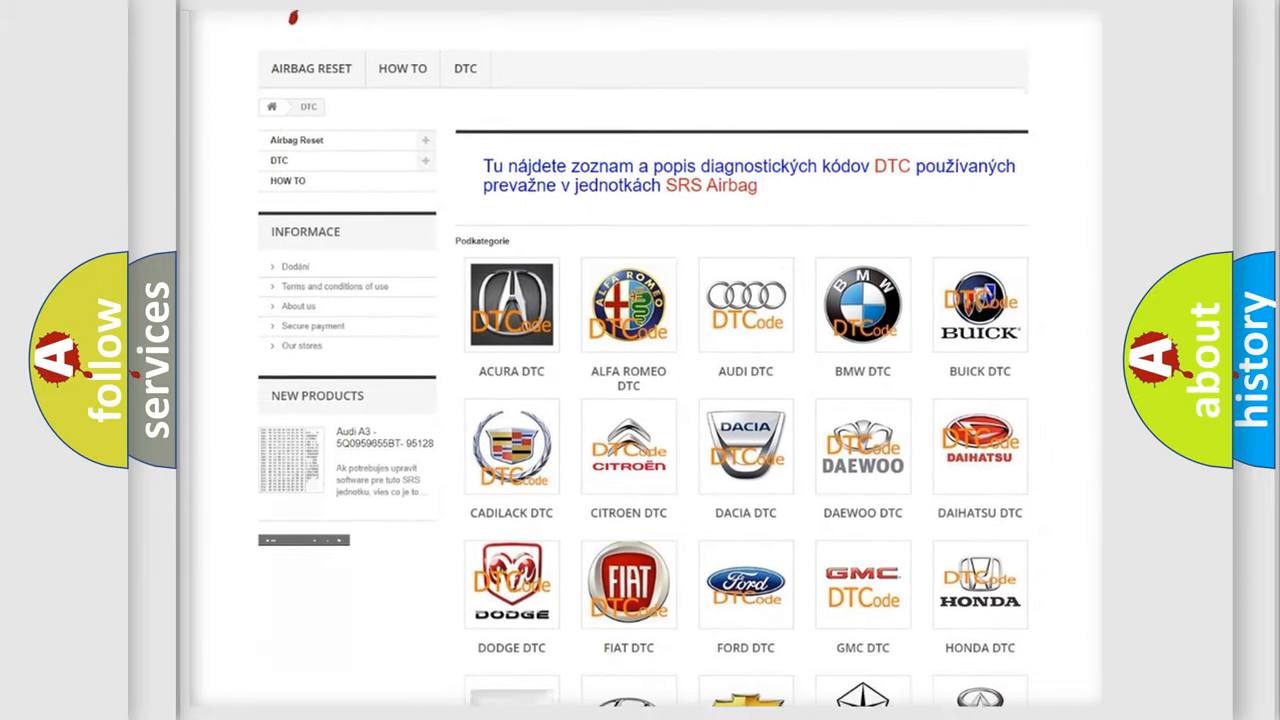
pyautogui.scroll(-3)
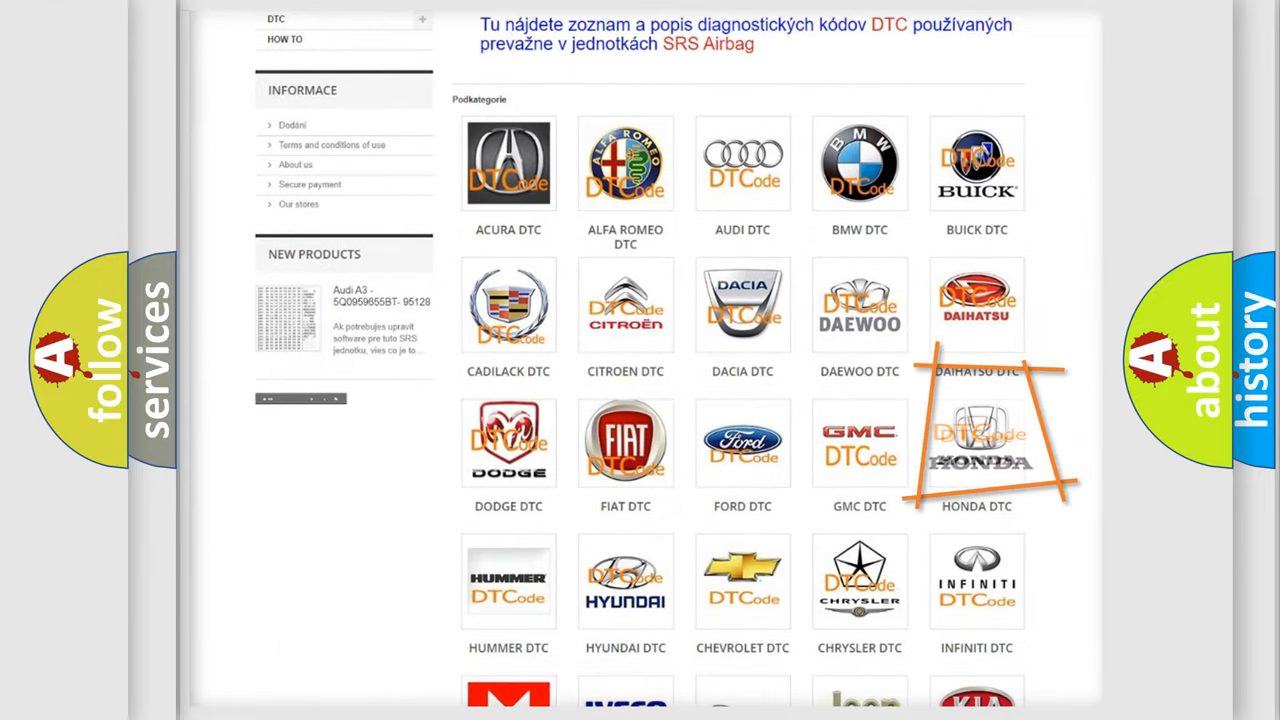